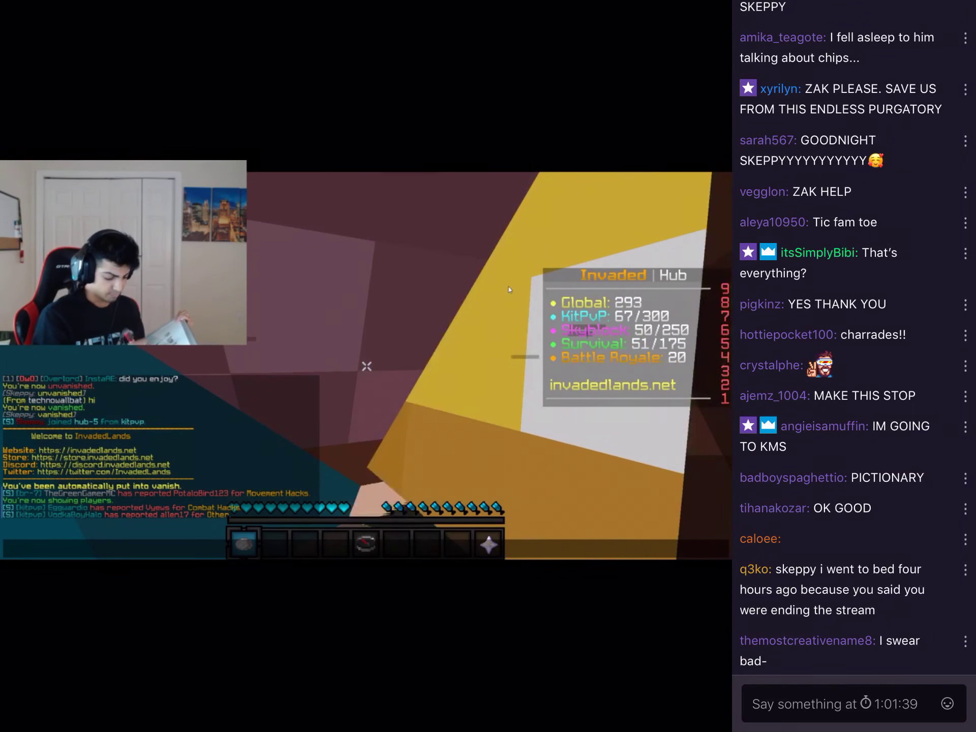
# Step: Scroll down through the Google Images results of BadBoyHalo face pictures
pyautogui.scroll(-3)
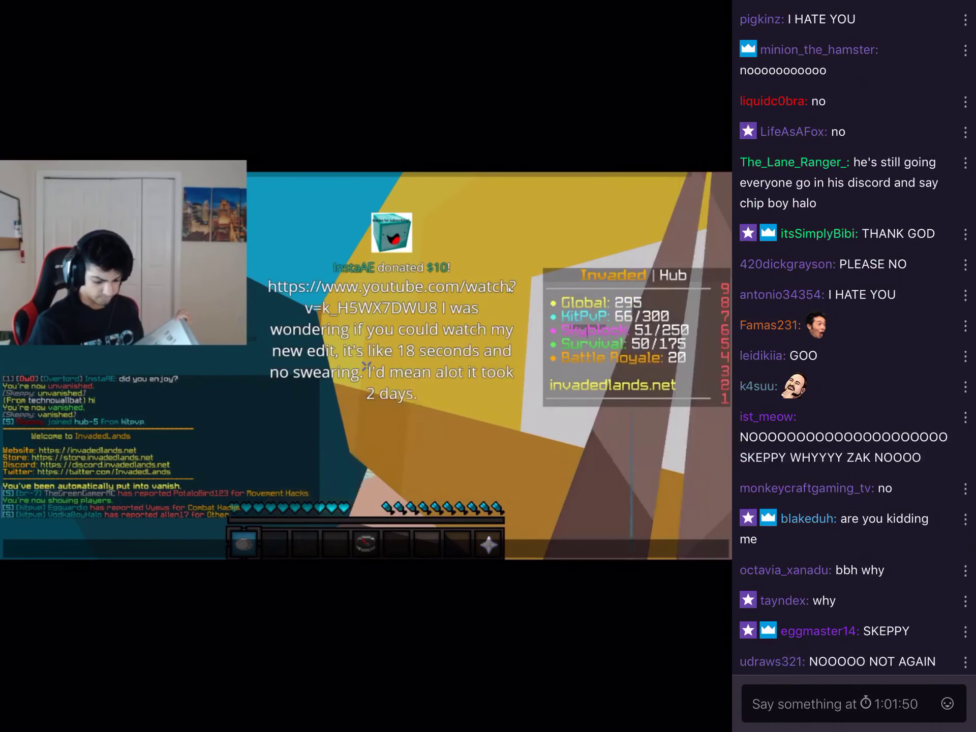
pyautogui.scroll(-3)
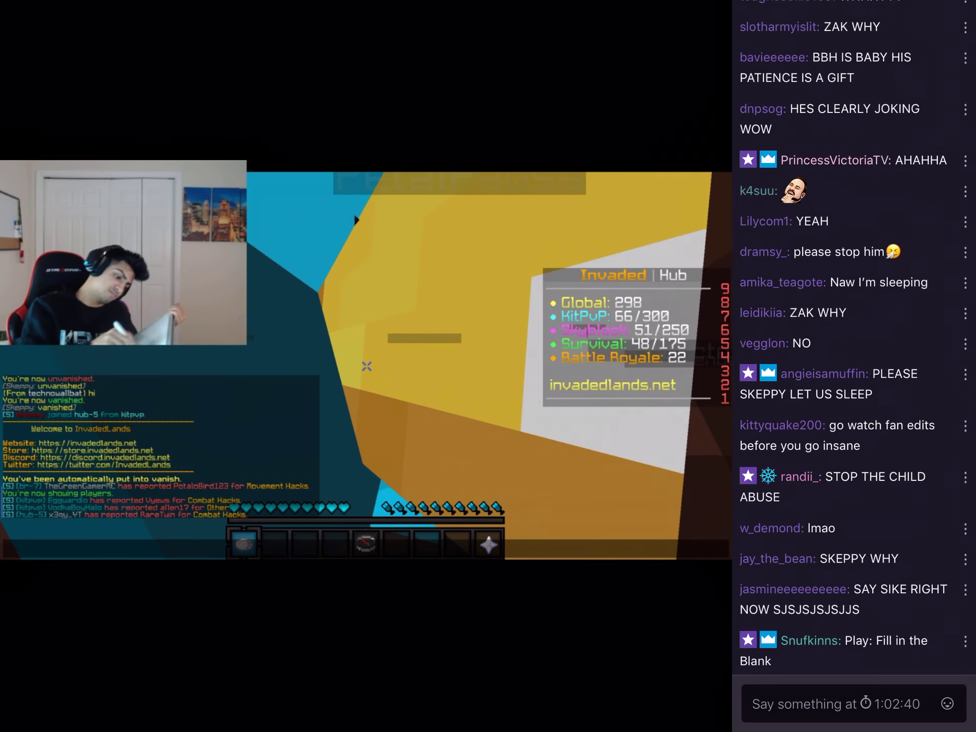
pyautogui.scroll(-3)
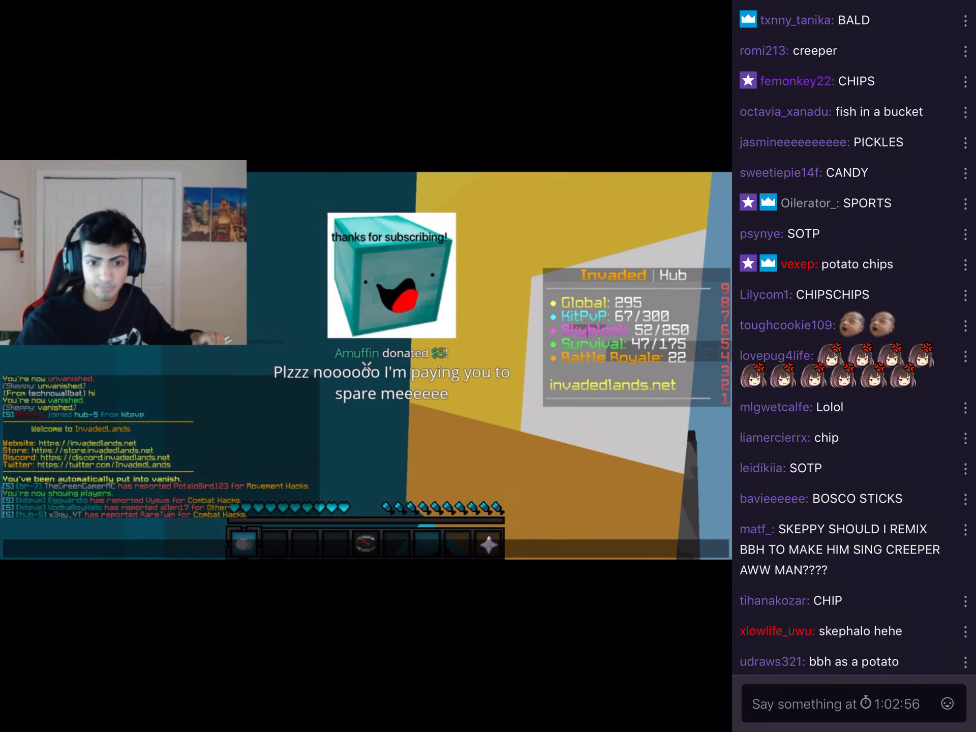
pyautogui.scroll(-3)
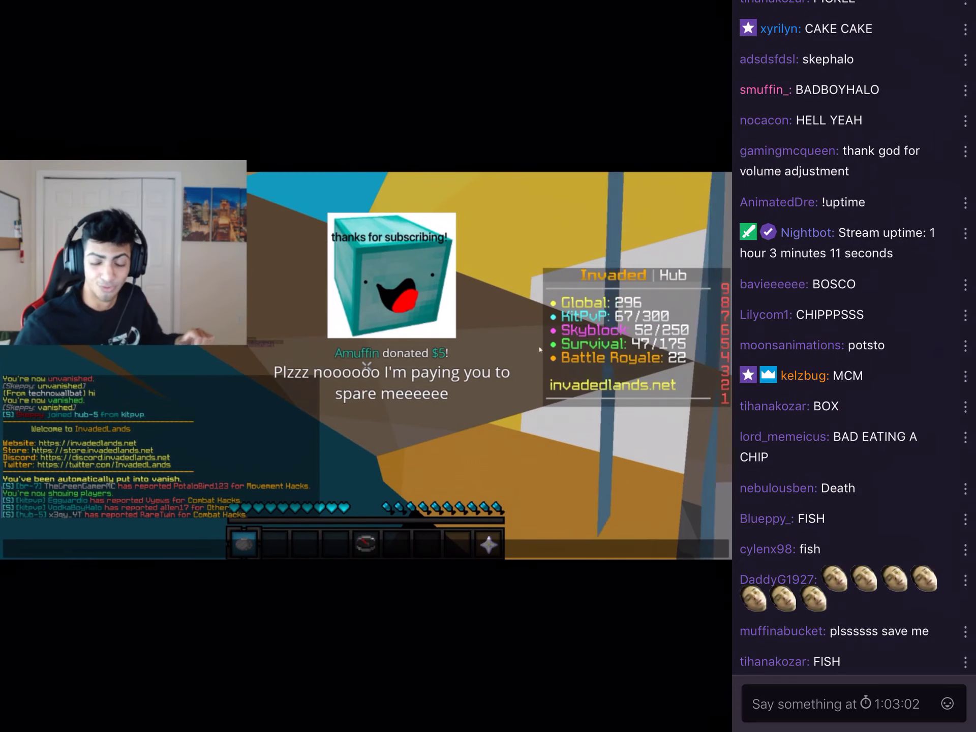
pyautogui.scroll(-3)
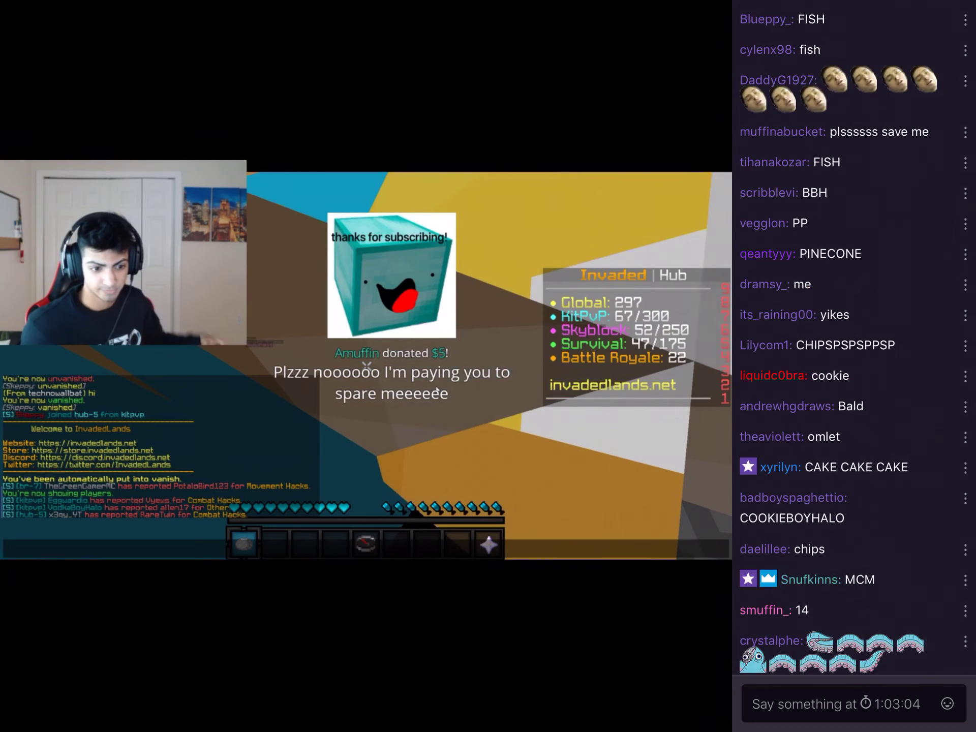
pyautogui.scroll(-3)
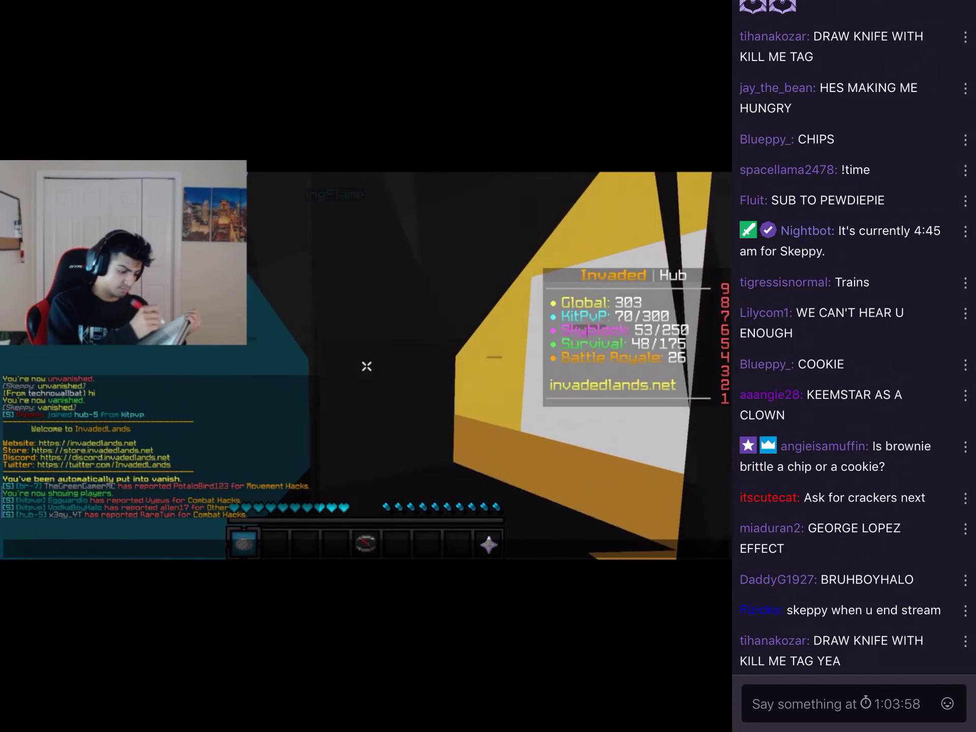
pyautogui.scroll(-3)
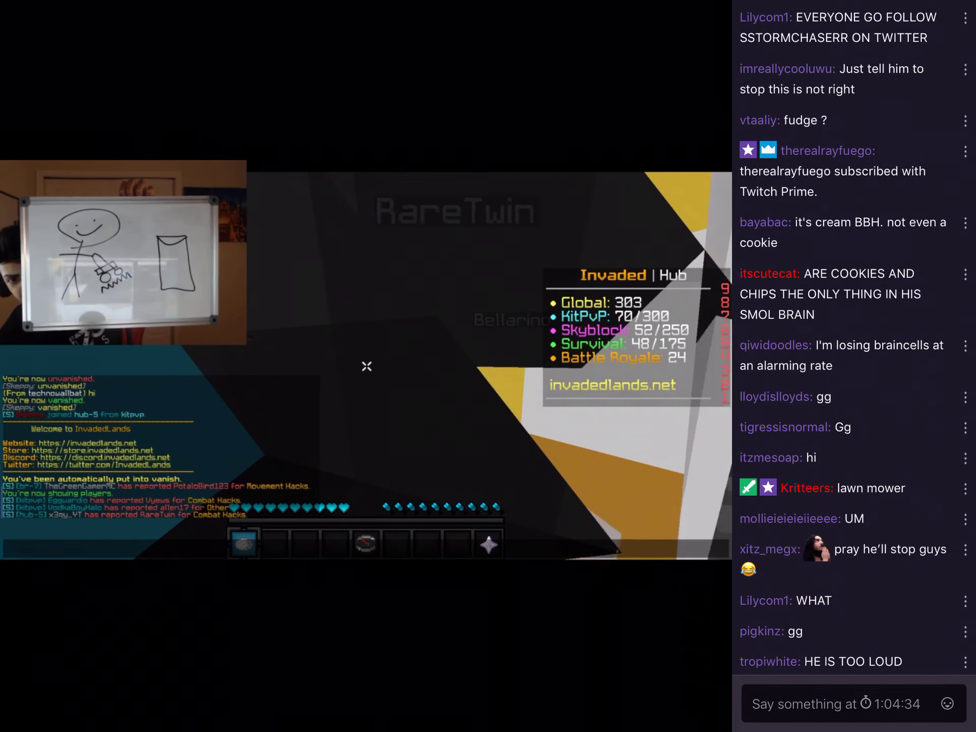
pyautogui.scroll(-3)
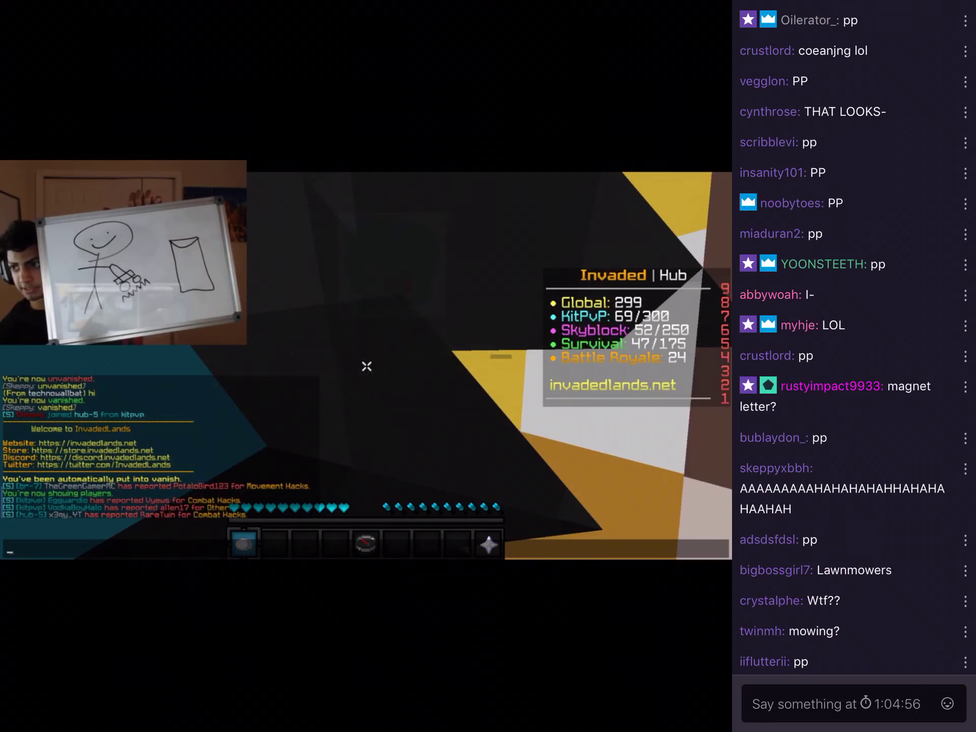
pyautogui.scroll(-3)
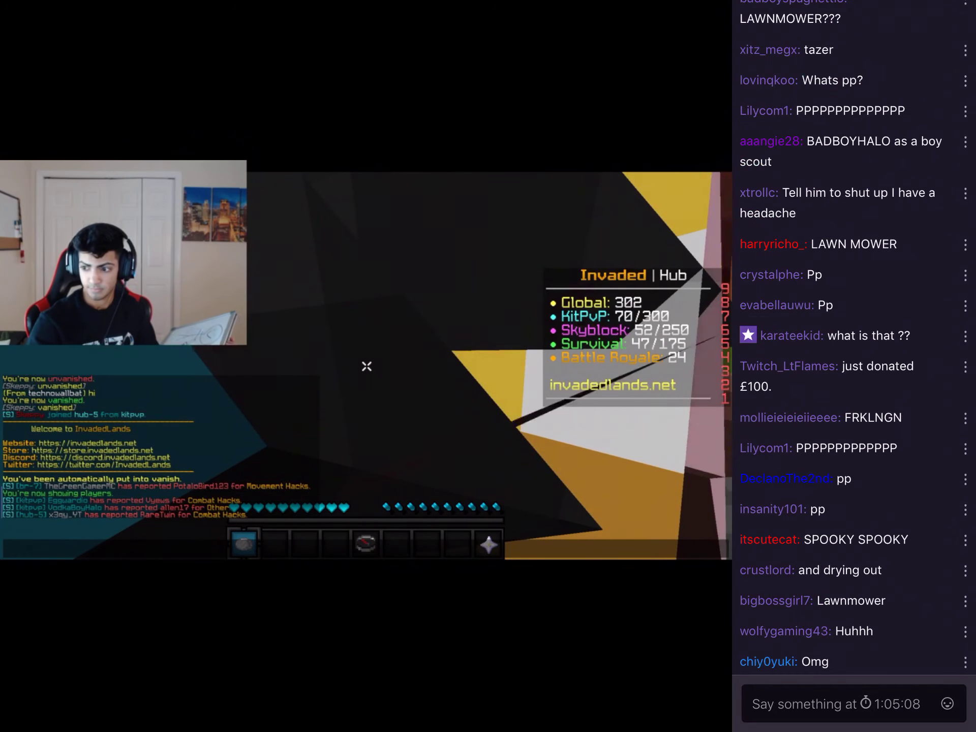
pyautogui.scroll(-3)
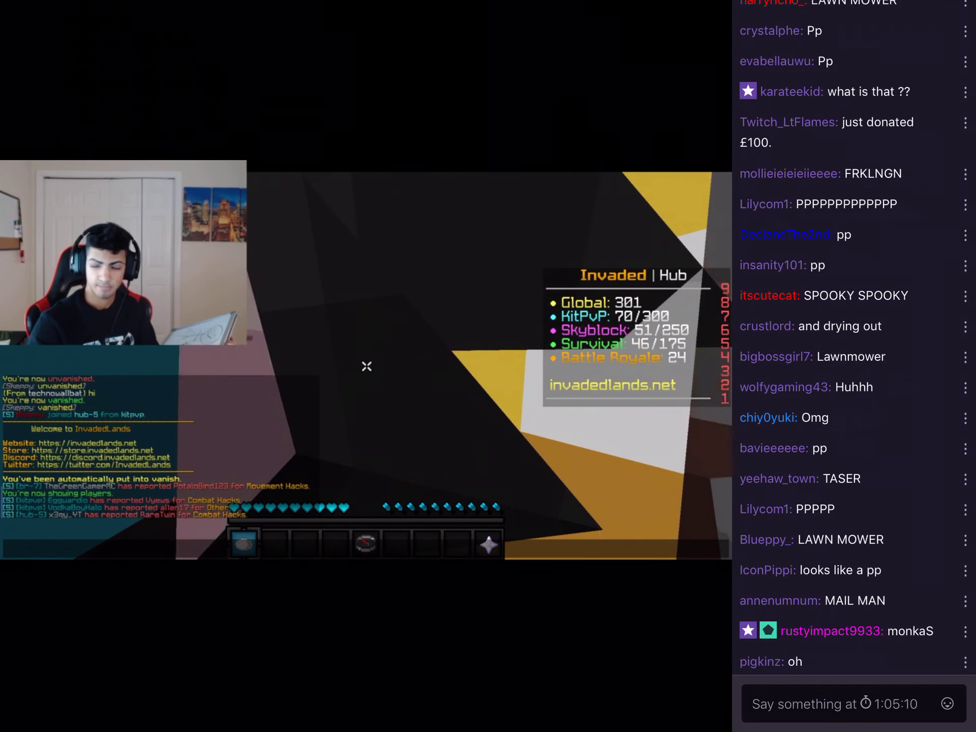
pyautogui.scroll(-3)
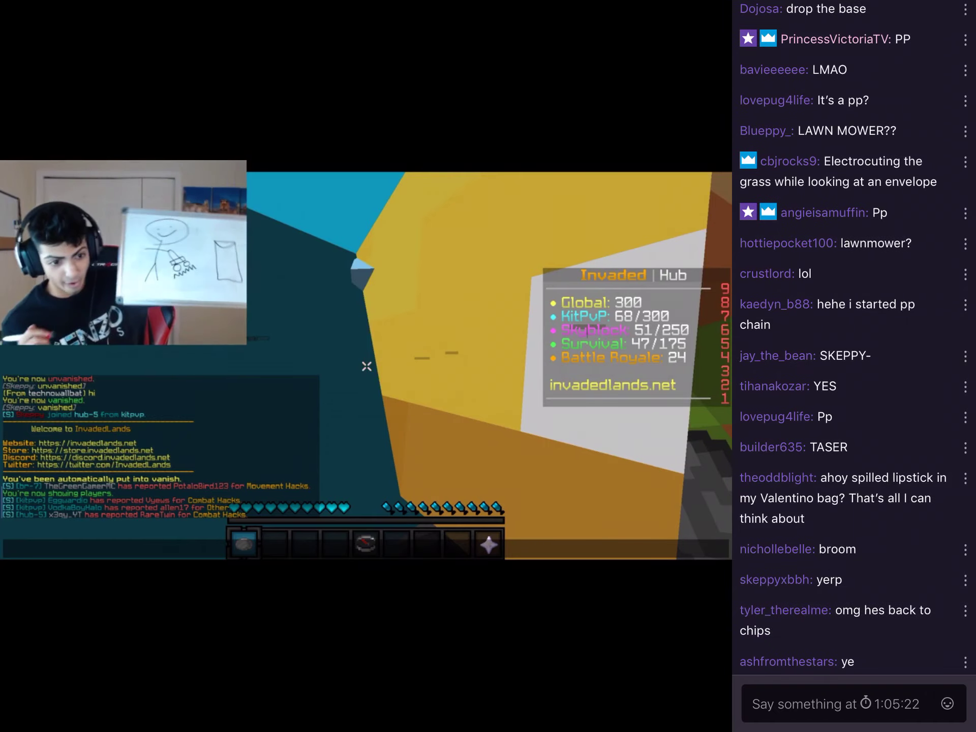
pyautogui.scroll(-3)
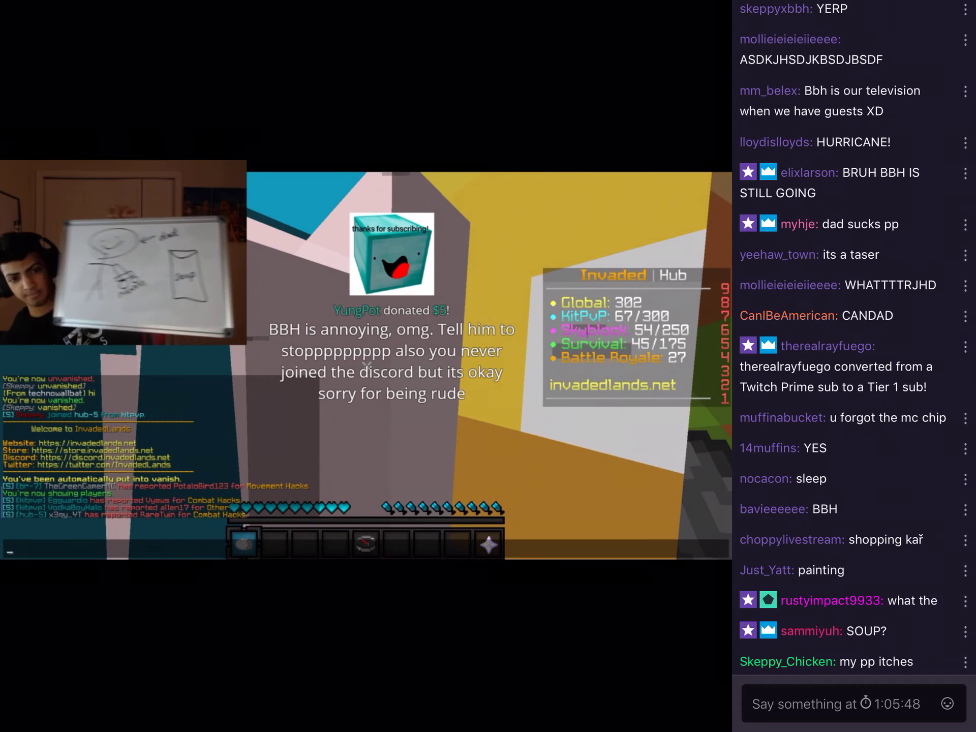
pyautogui.scroll(-3)
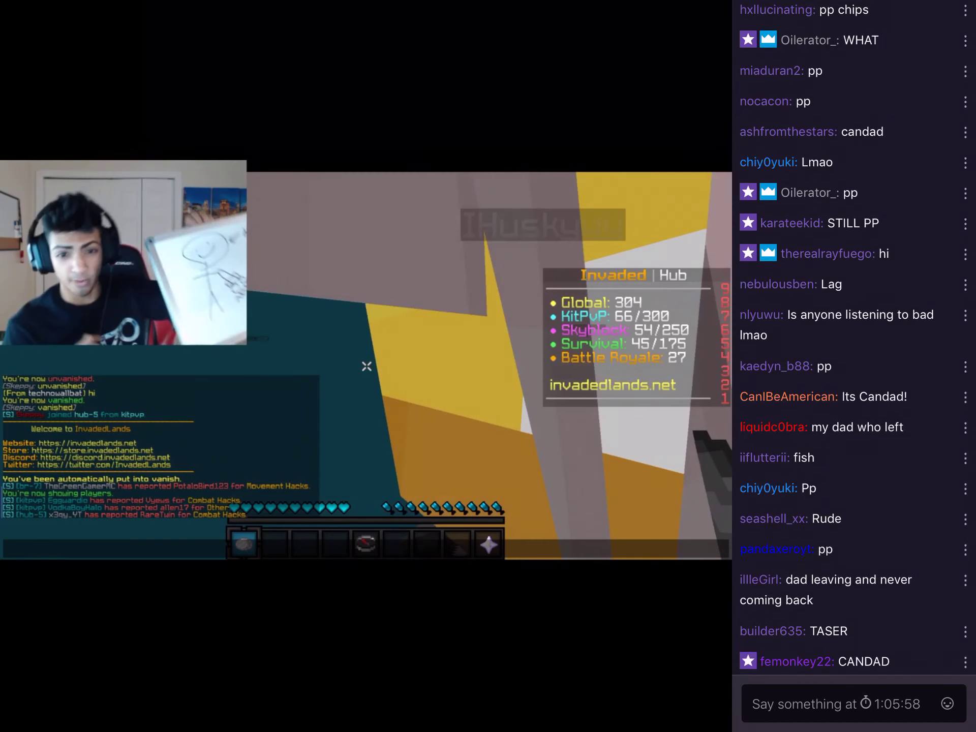
pyautogui.scroll(-3)
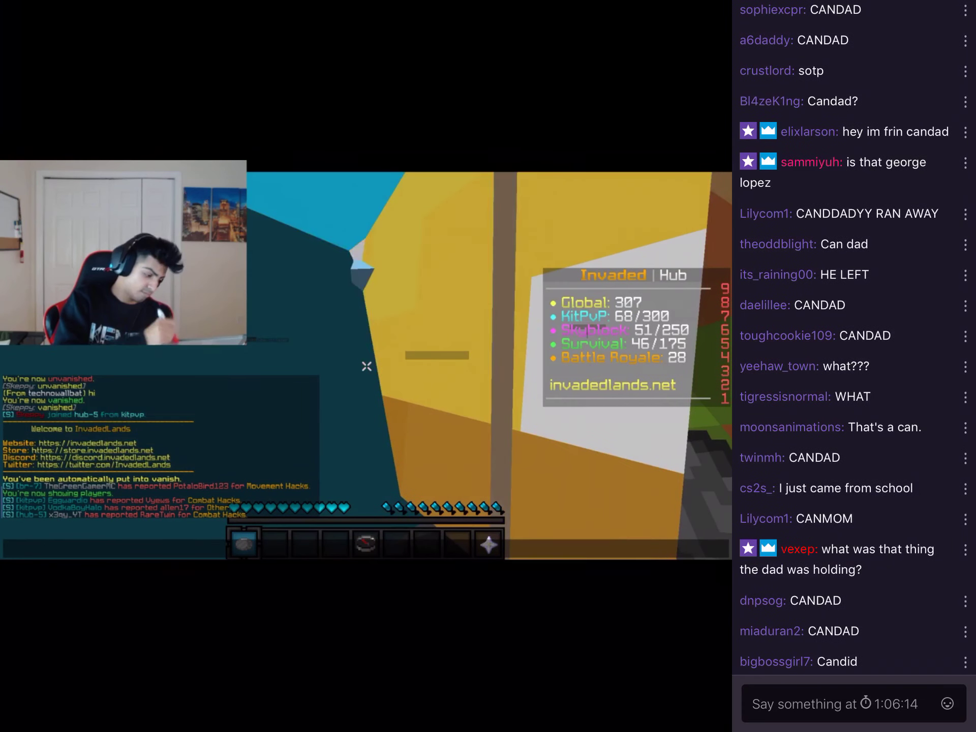
pyautogui.scroll(-3)
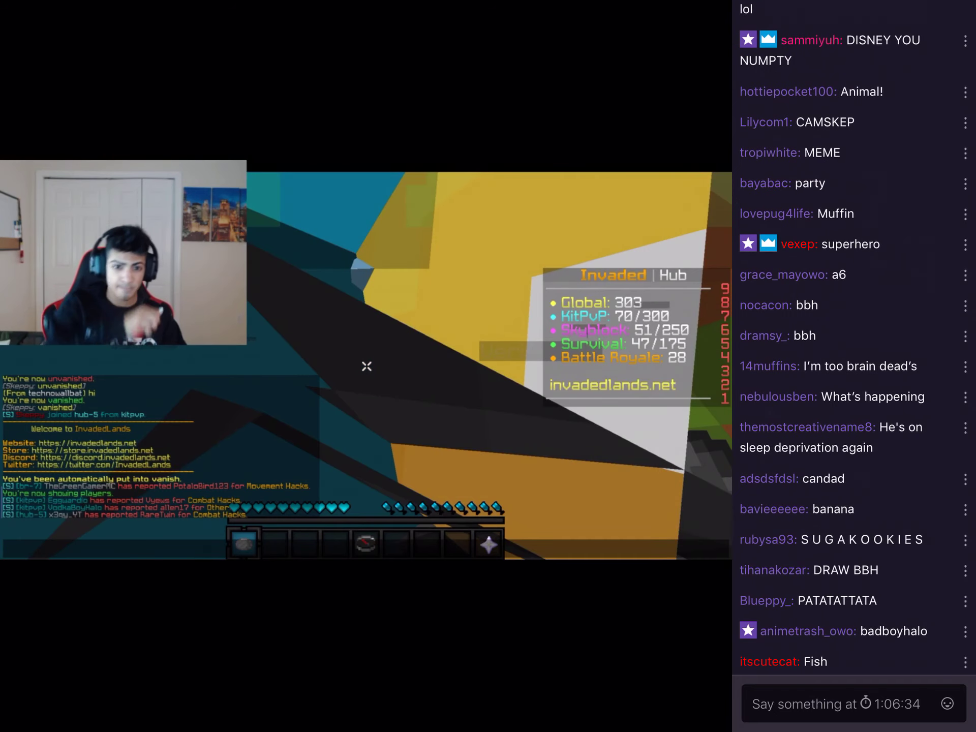
pyautogui.scroll(-3)
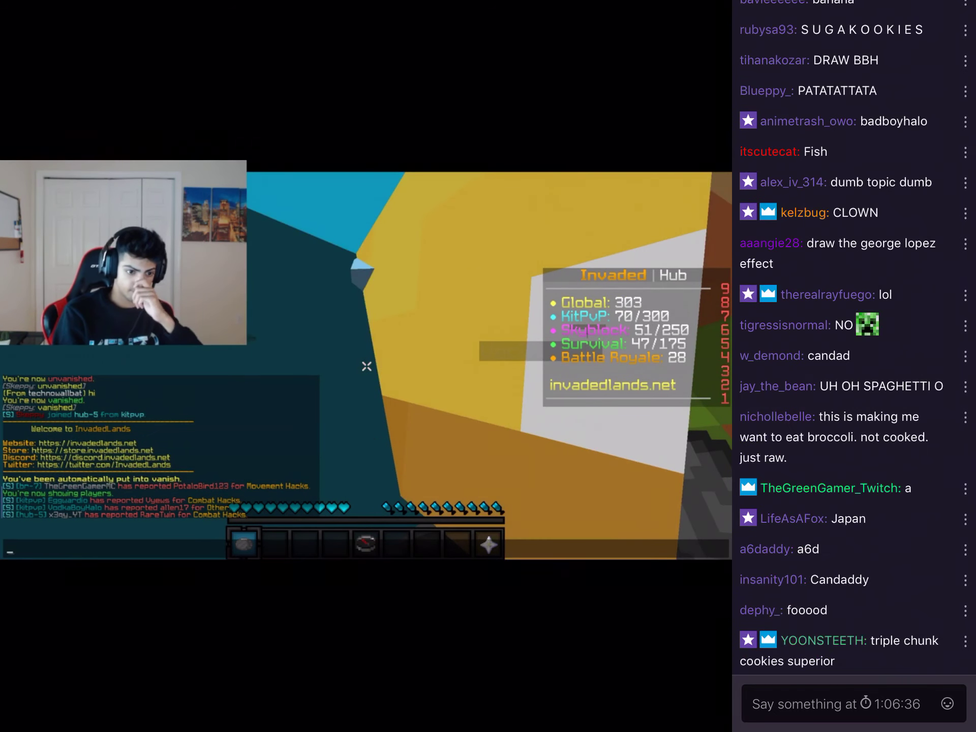
pyautogui.scroll(-3)
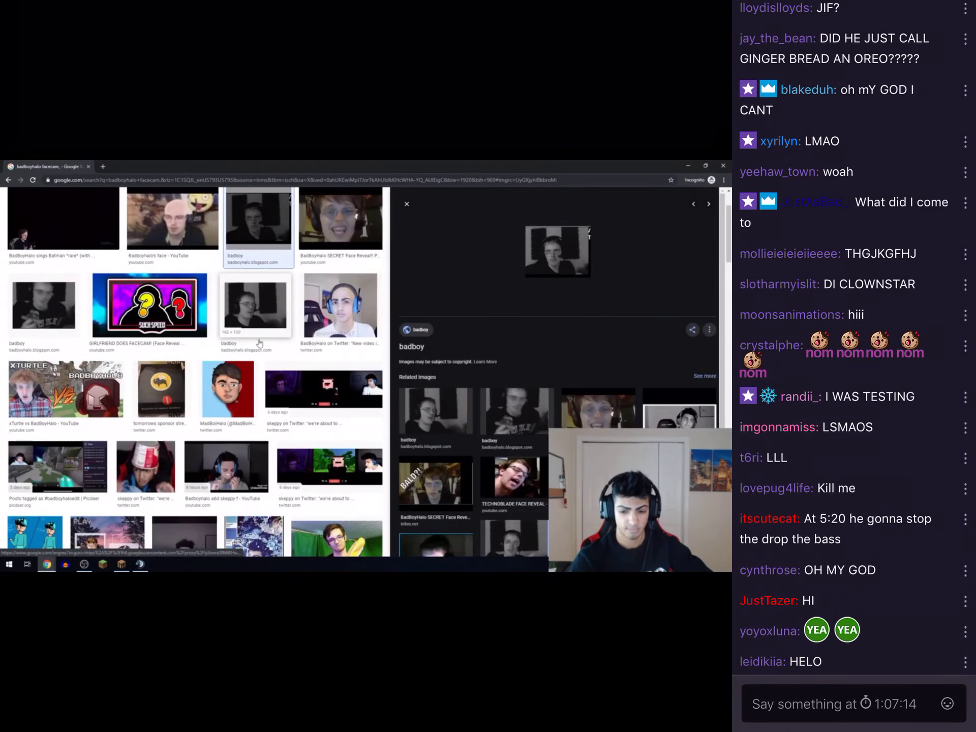
# Step: Copy the enlarged BadBoyHalo facecam picture from its right-click menu
pyautogui.rightClick(558, 251)
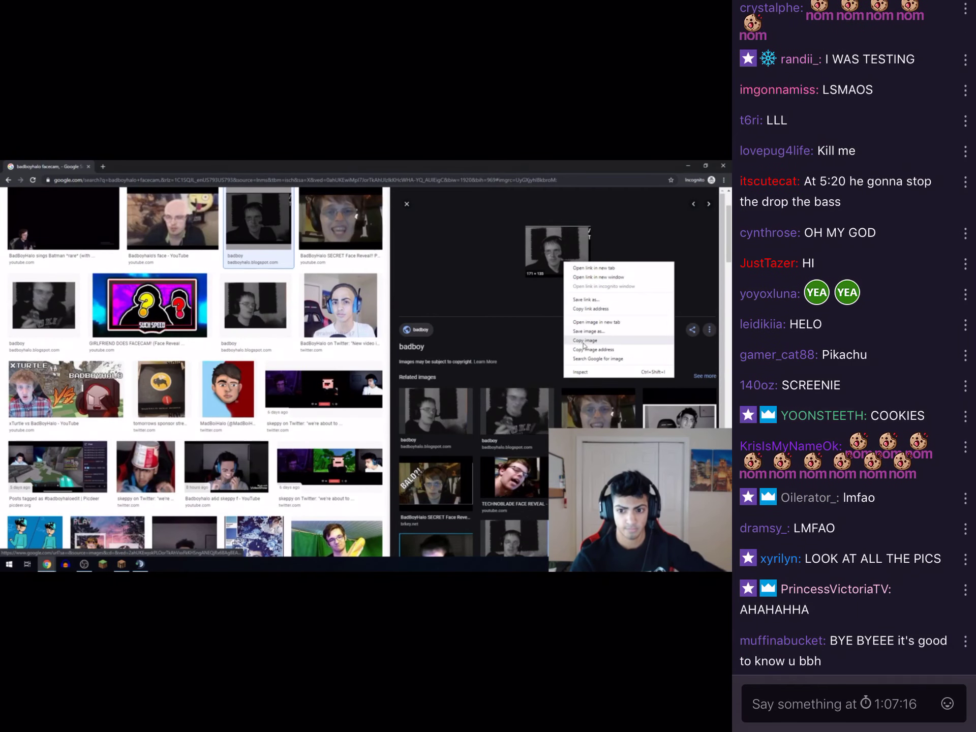
pyautogui.click(9, 564)
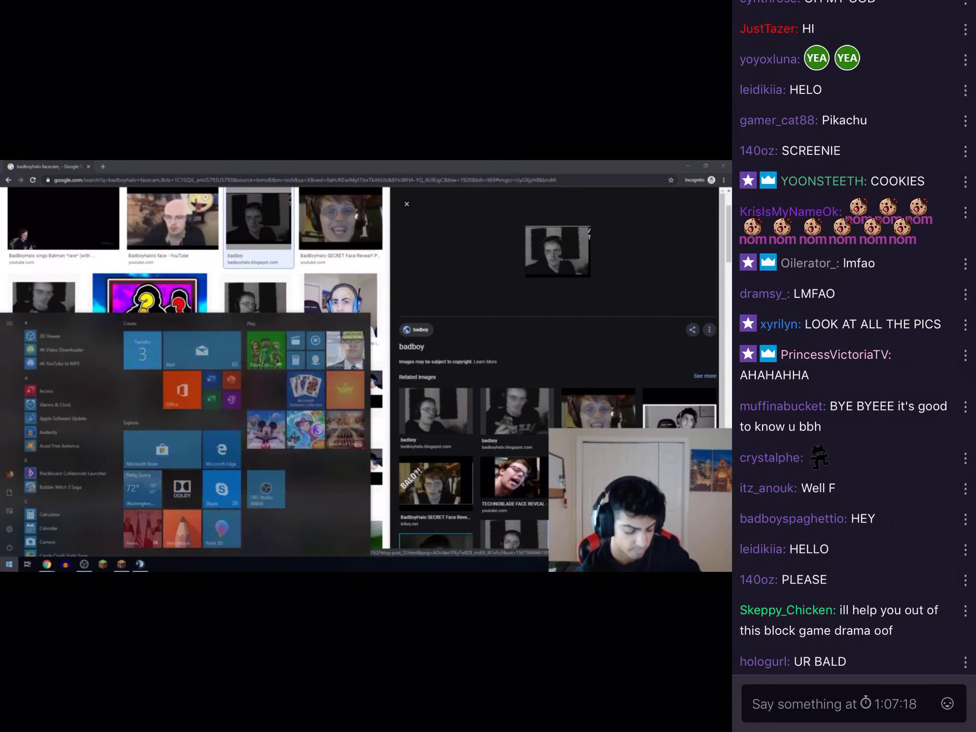